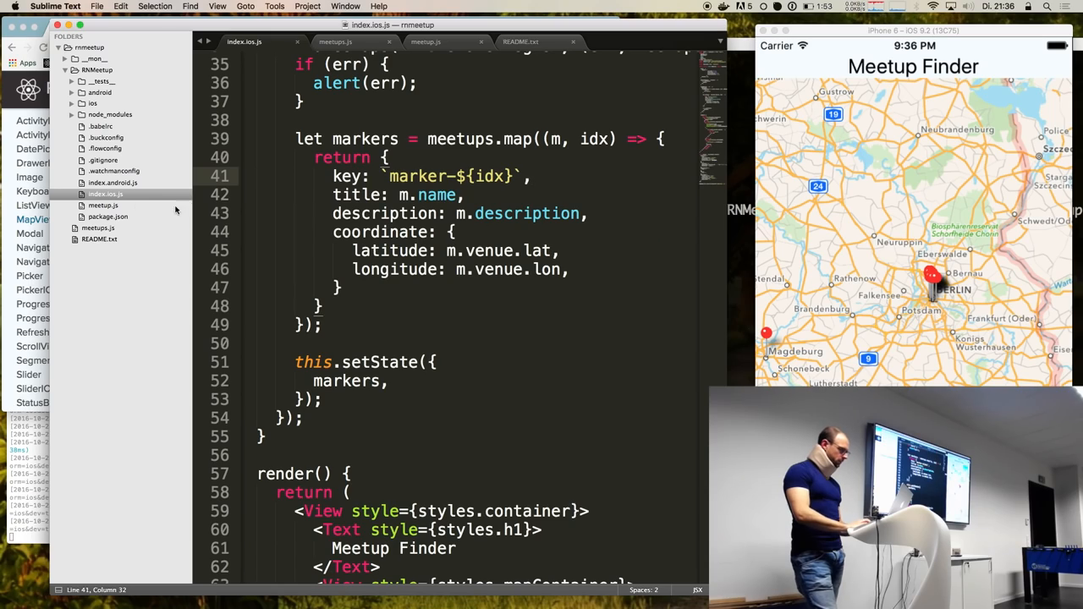
pyautogui.scroll(-3)
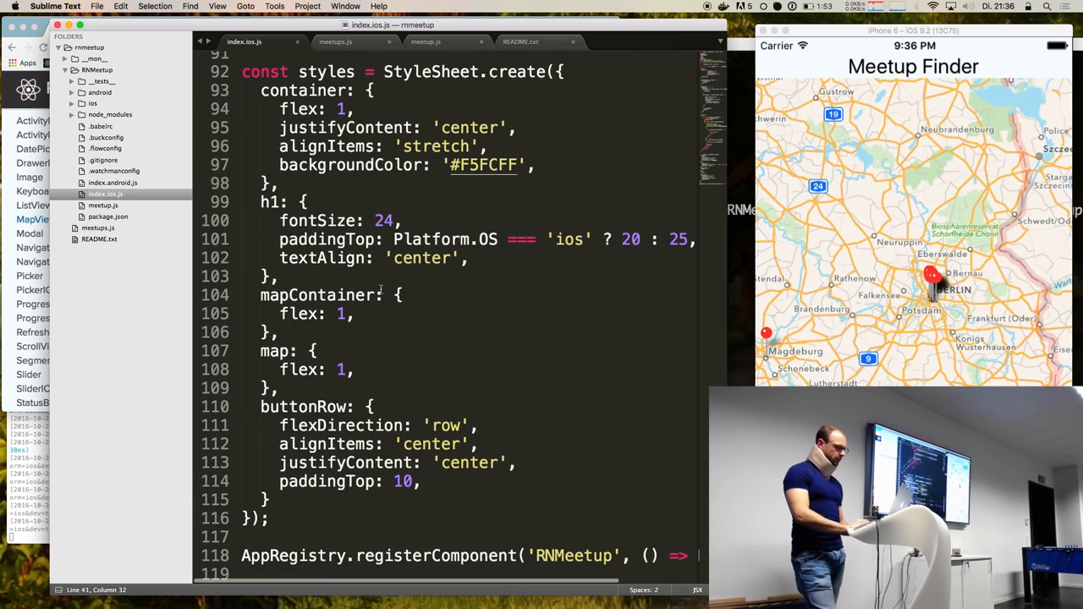